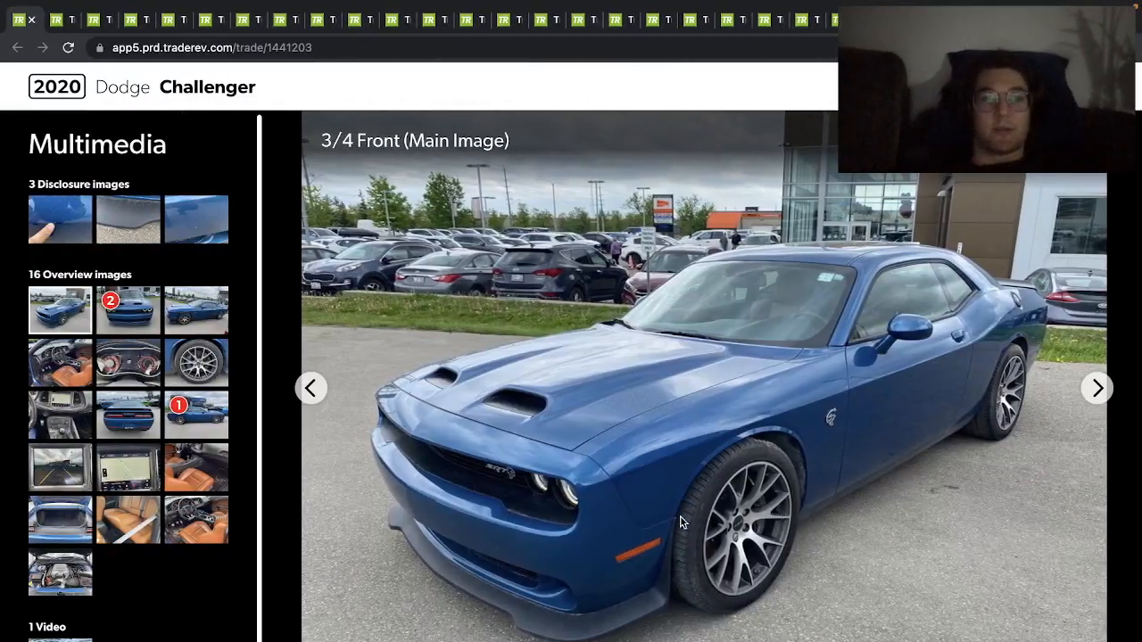
{"action": "mouse_move", "coordinate": [681, 521]}
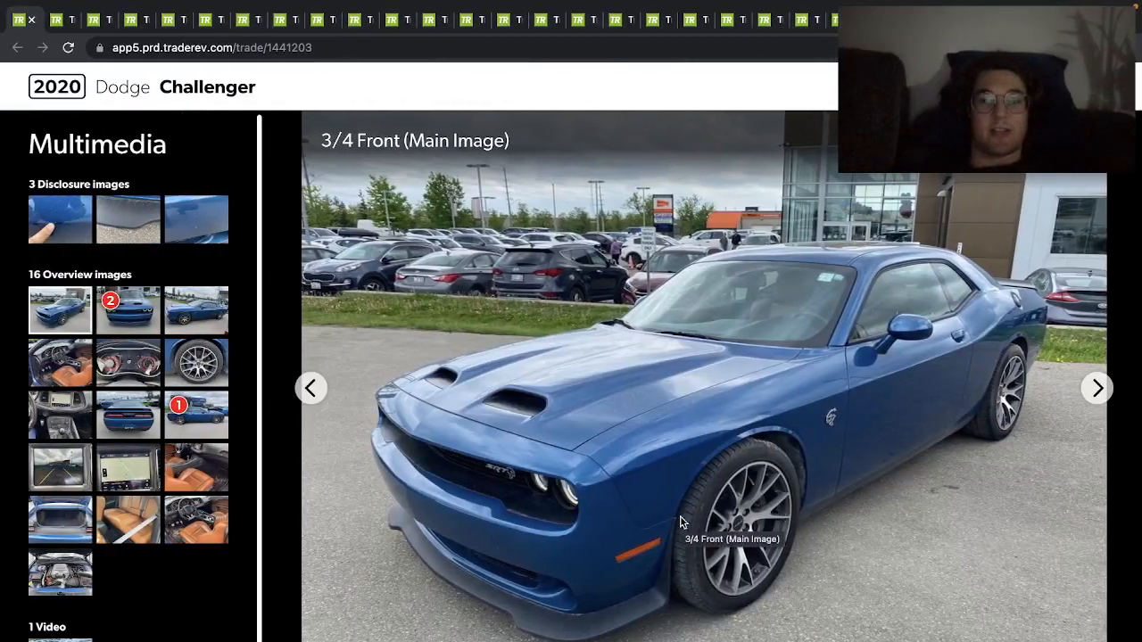
Advance the main image from 3/4 Front through Driver Side and Interior Driver Side to the Tire photo.
{"action": "left_click", "coordinate": [1095, 389]}
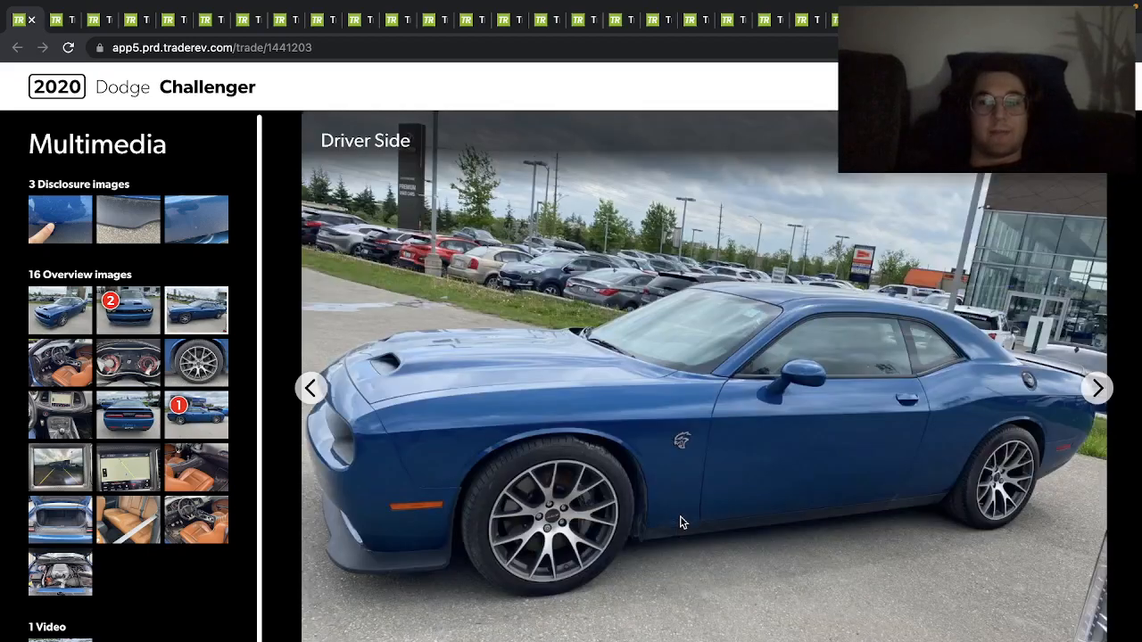
{"action": "left_click", "coordinate": [1097, 389]}
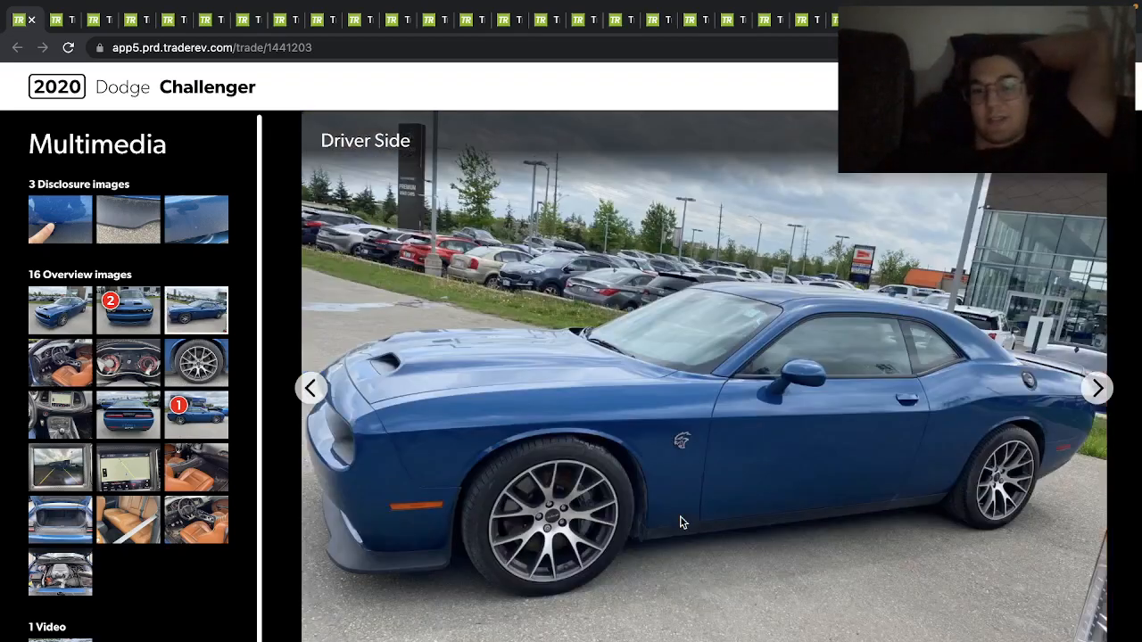
{"action": "left_click", "coordinate": [1097, 389]}
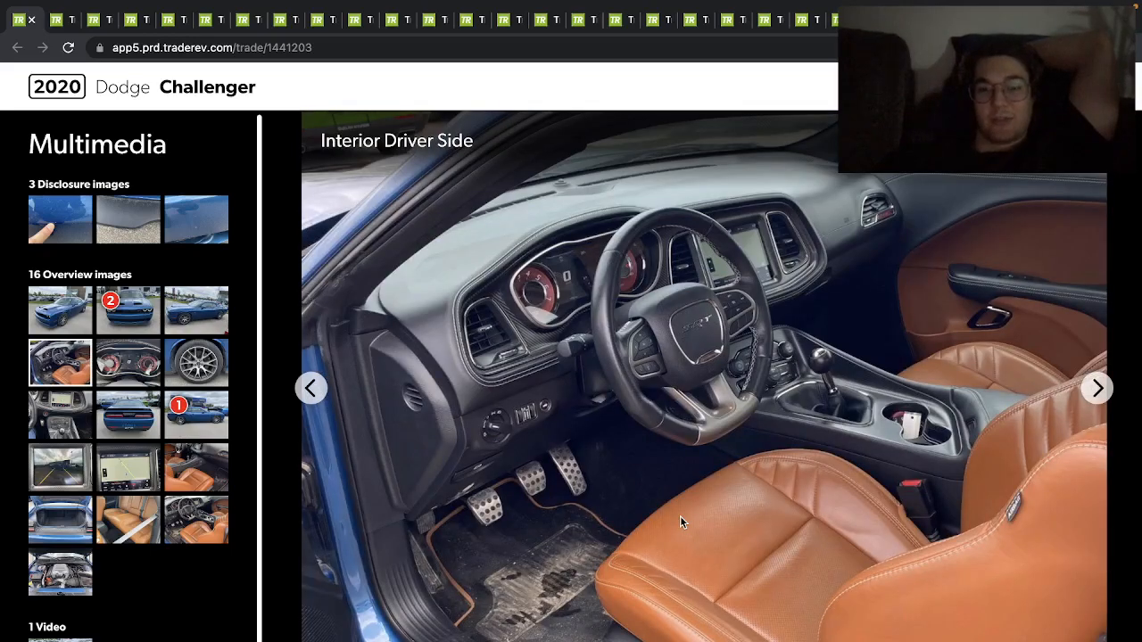
{"action": "left_click", "coordinate": [1095, 387]}
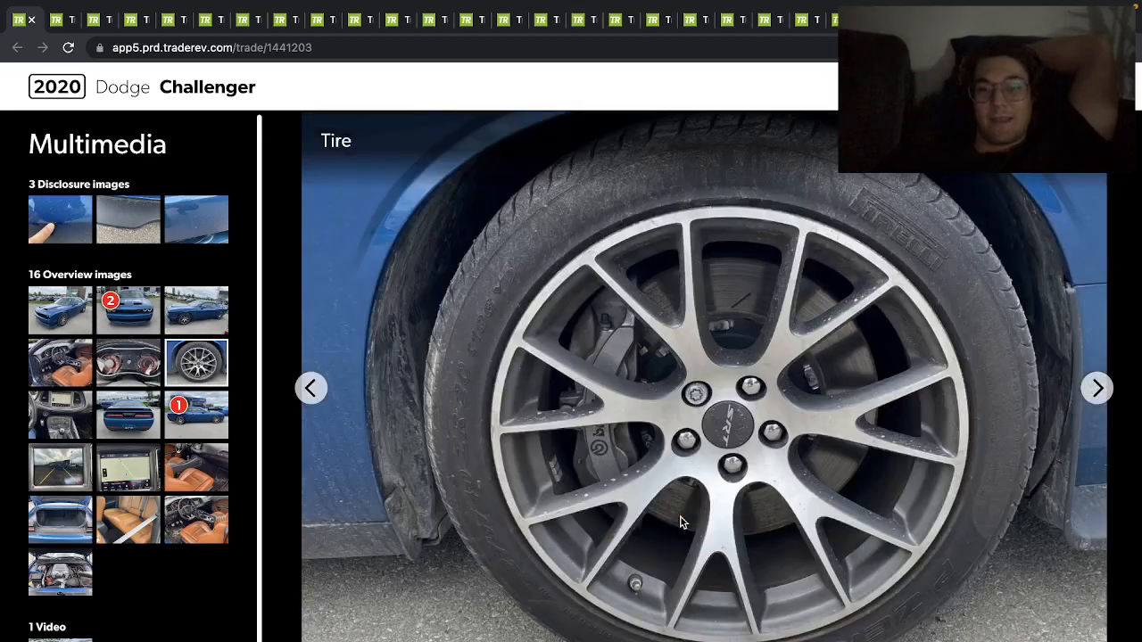
Advance past the interior seats 'Other' photo to the open-hood engine bay shot.
{"action": "left_click", "coordinate": [1095, 387]}
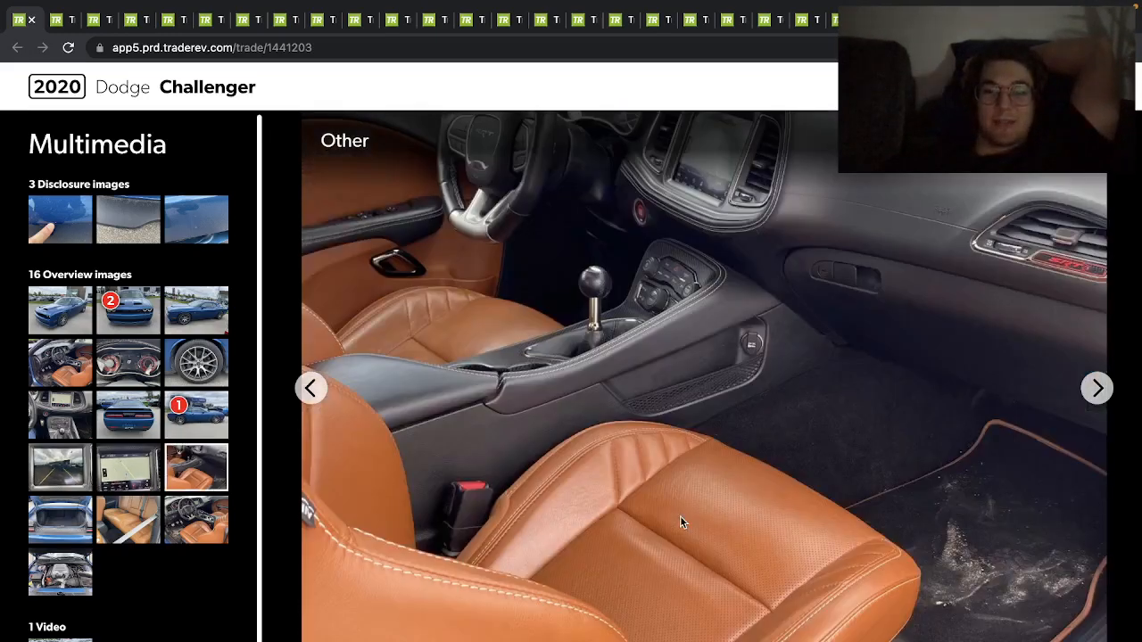
{"action": "left_click", "coordinate": [1097, 388]}
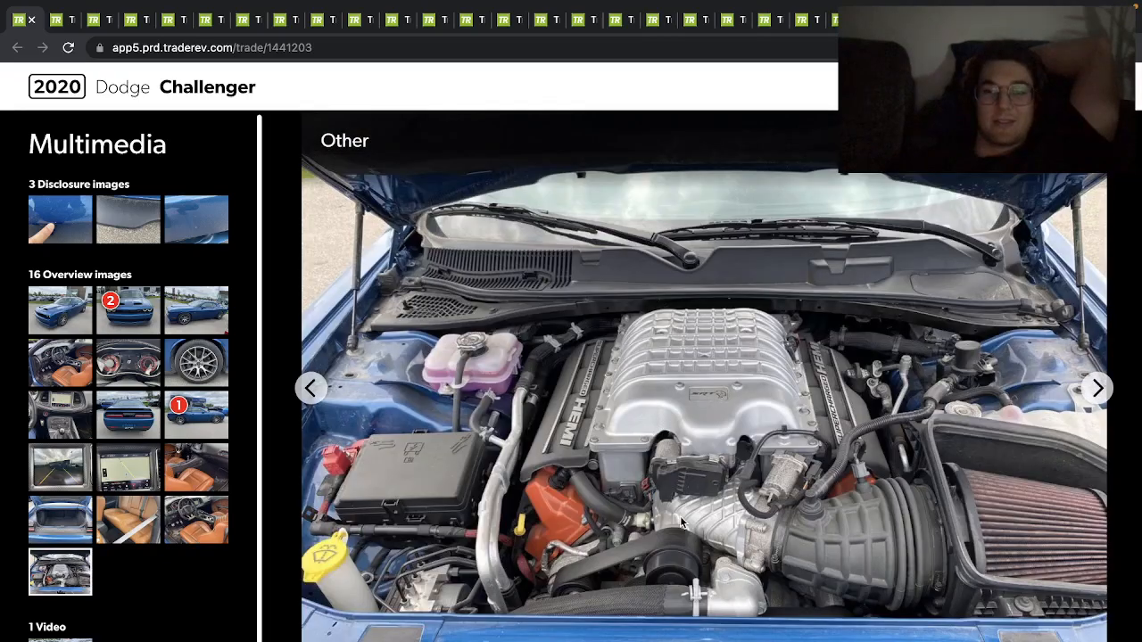
Walk around from the front fender past the fuel door, rear spoiler and taillights to the far rear quarter.
{"action": "left_click", "coordinate": [1095, 389]}
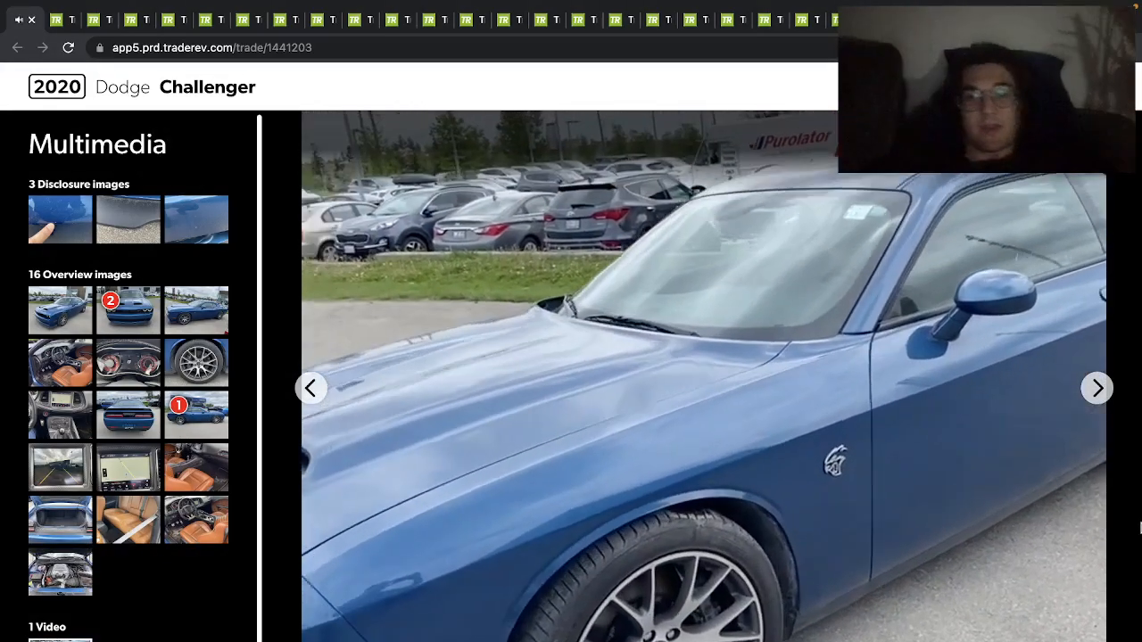
{"action": "left_click", "coordinate": [1096, 387]}
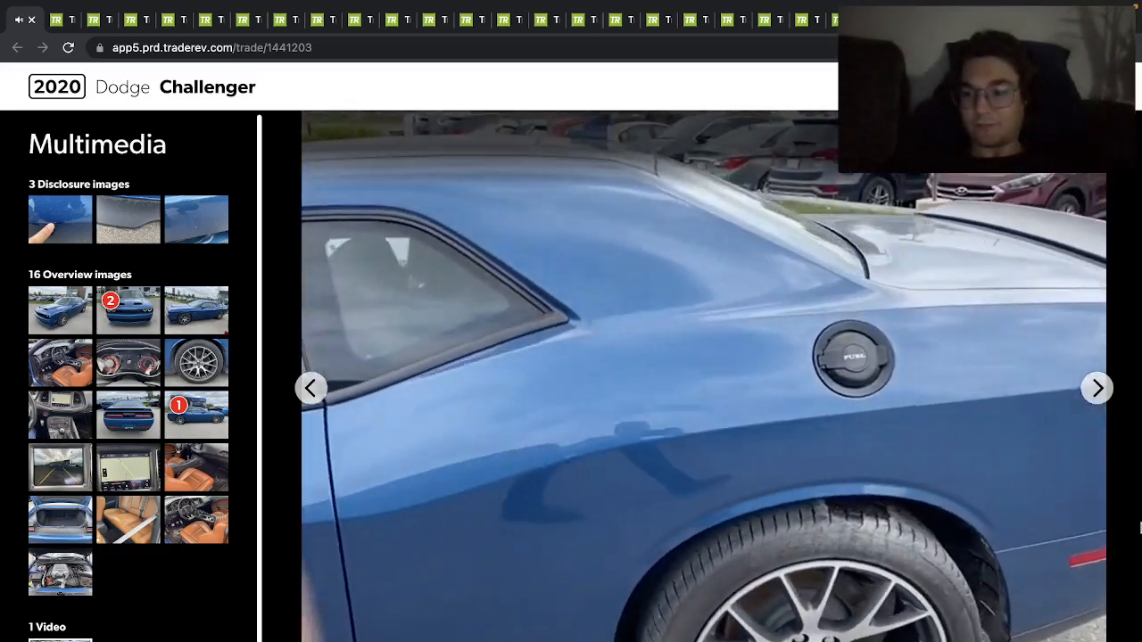
{"action": "left_click", "coordinate": [1097, 389]}
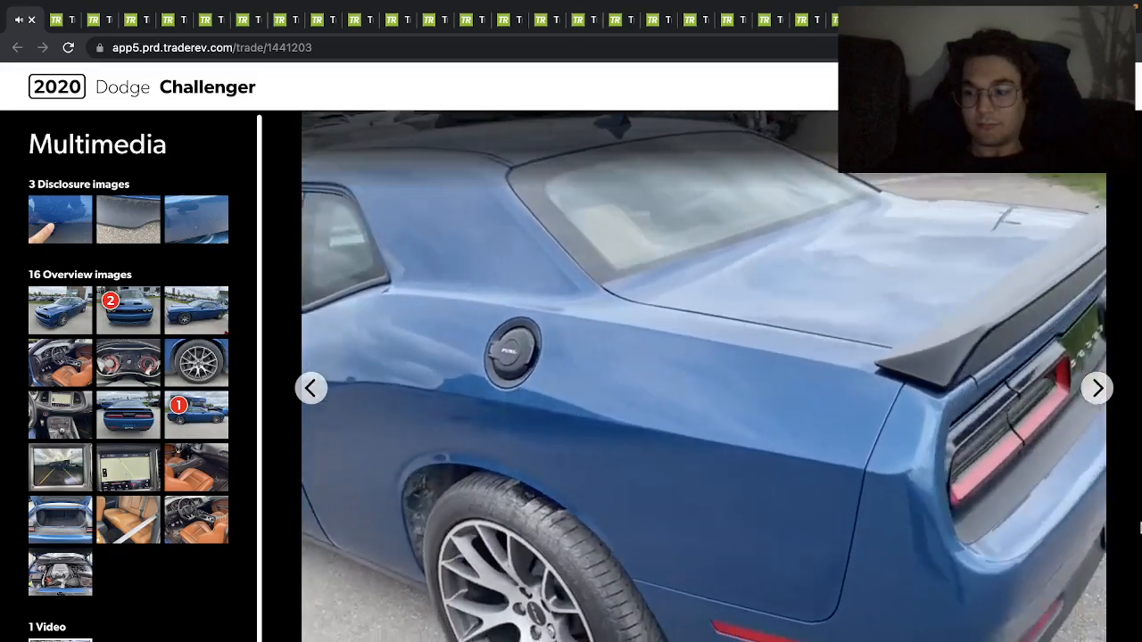
{"action": "left_click", "coordinate": [1097, 388]}
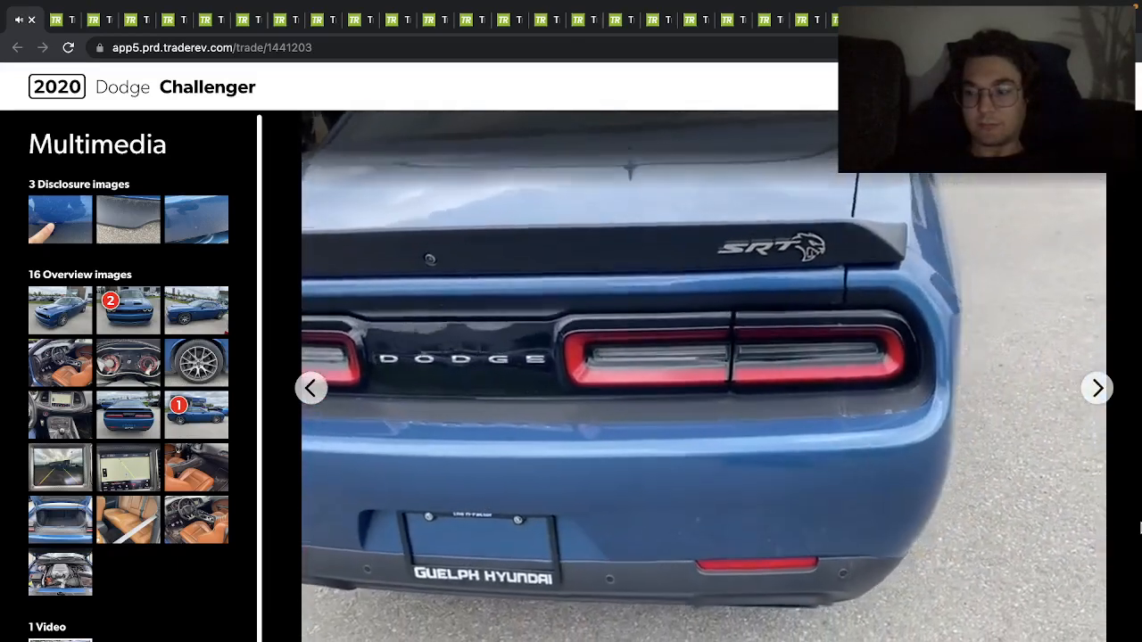
{"action": "left_click", "coordinate": [1095, 389]}
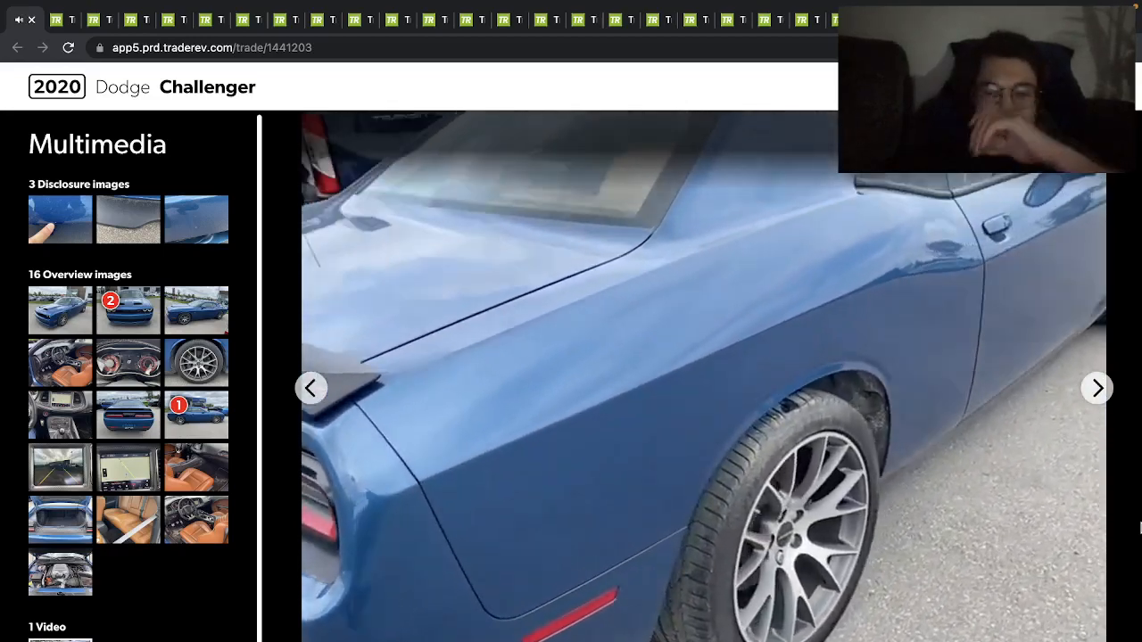
Continue along the passenger side and front fender to the hood 3/4 view and head-on front shot.
{"action": "left_click", "coordinate": [1095, 389]}
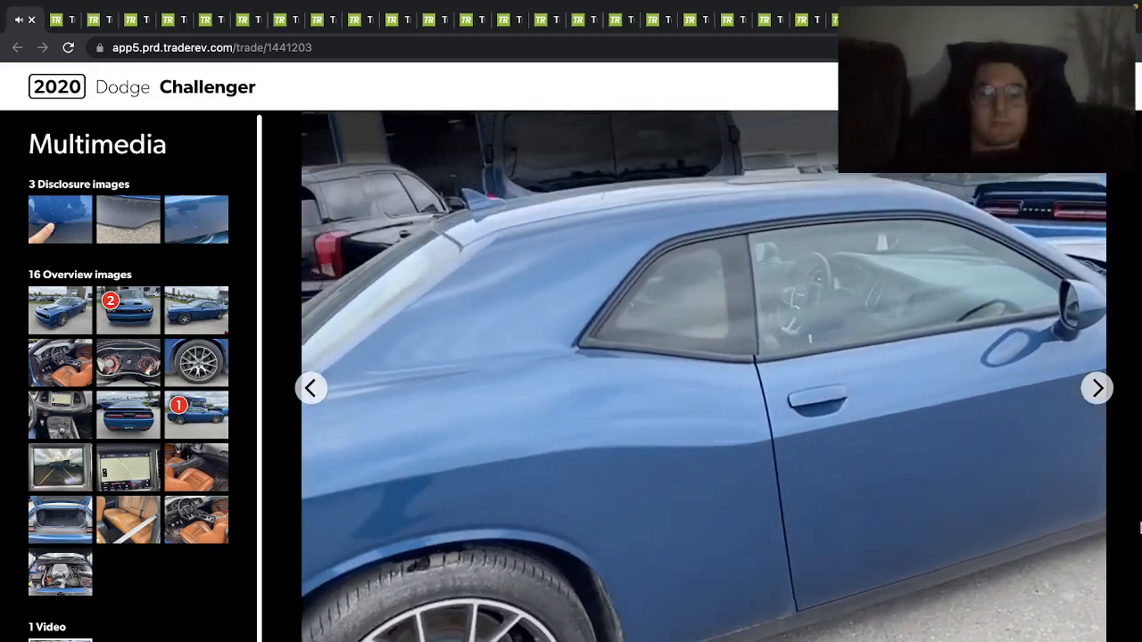
{"action": "left_click", "coordinate": [1096, 387]}
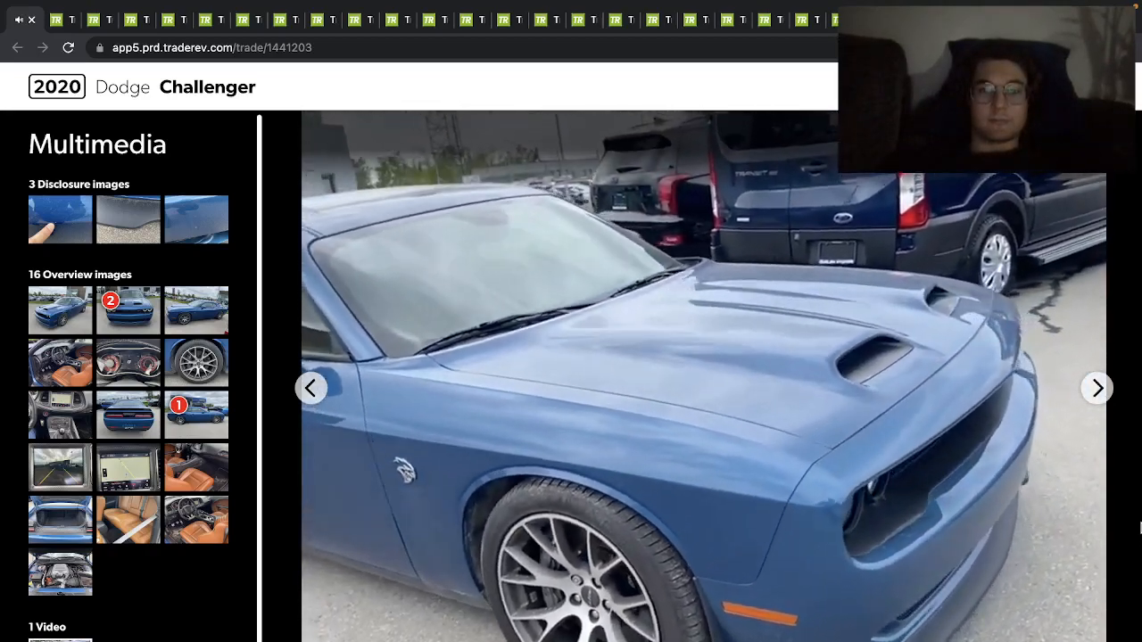
{"action": "left_click", "coordinate": [1095, 388]}
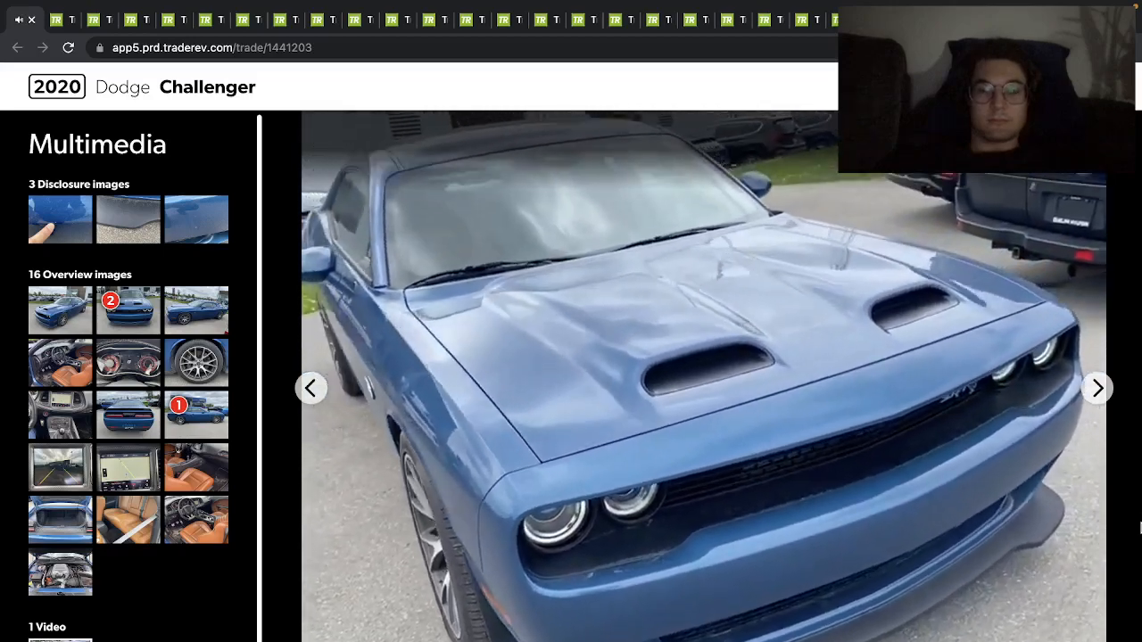
{"action": "left_click", "coordinate": [1098, 389]}
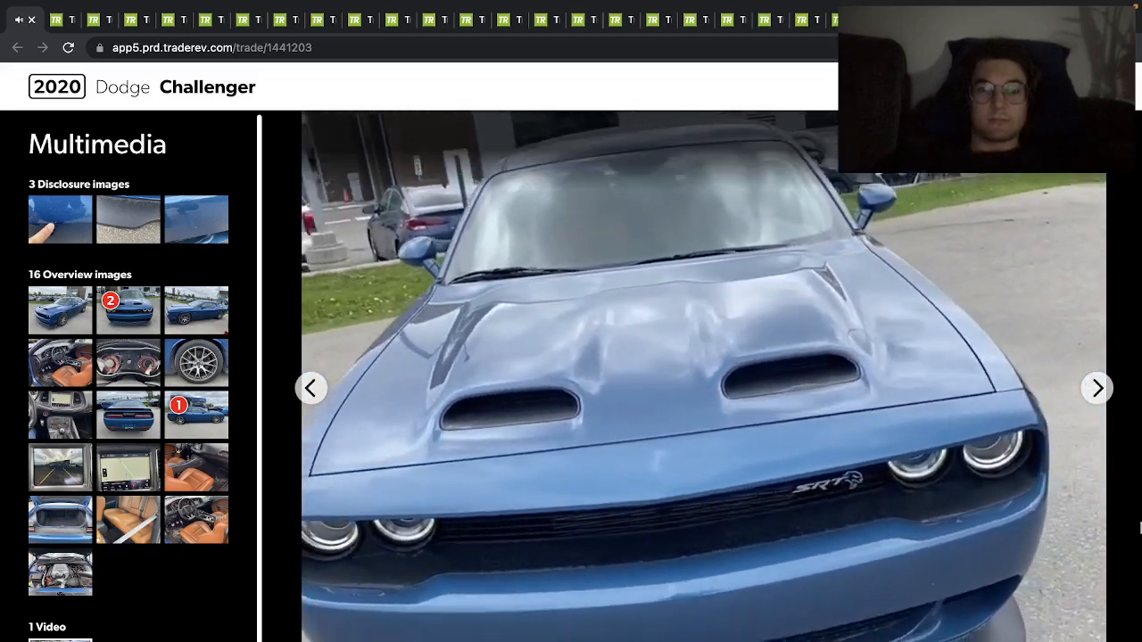